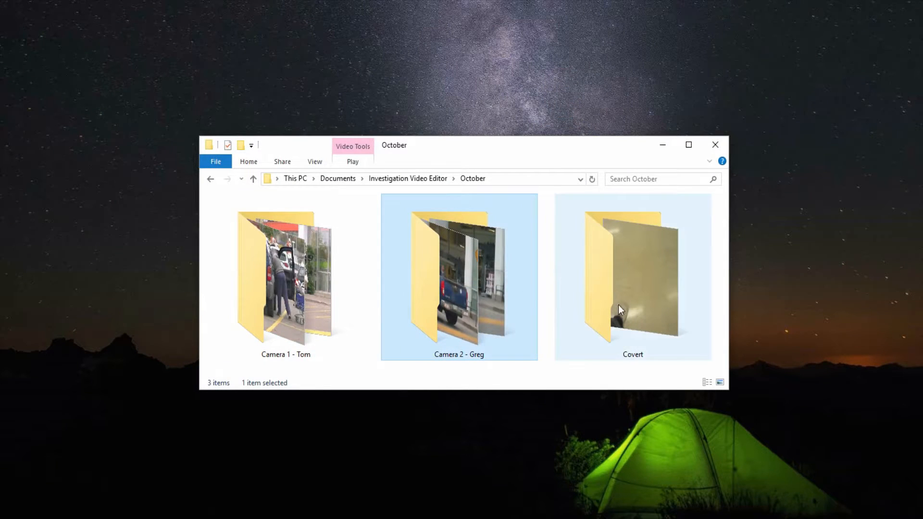
- Look inside the Camera 1 - Tom folder, then the Covert folder with MVI_2128, returning to October each time
{"action": "double_click", "coordinate": [285, 277]}
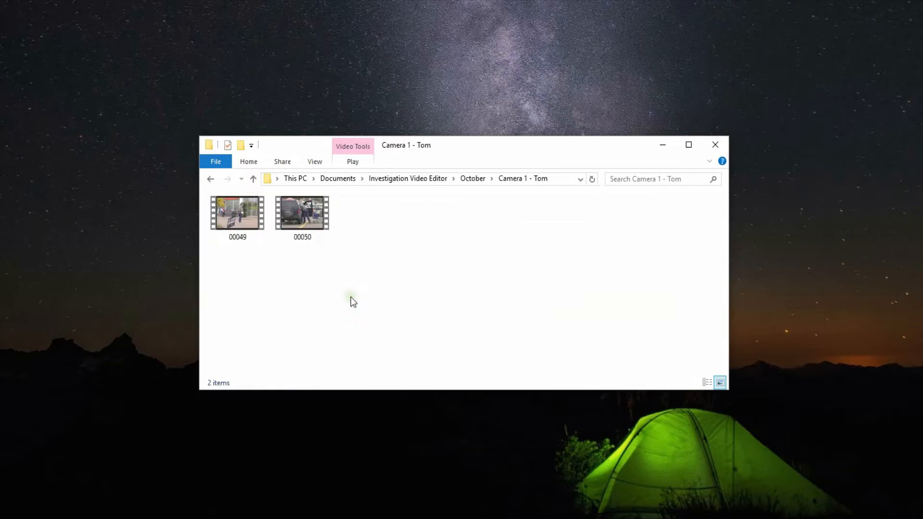
{"action": "left_click", "coordinate": [211, 178]}
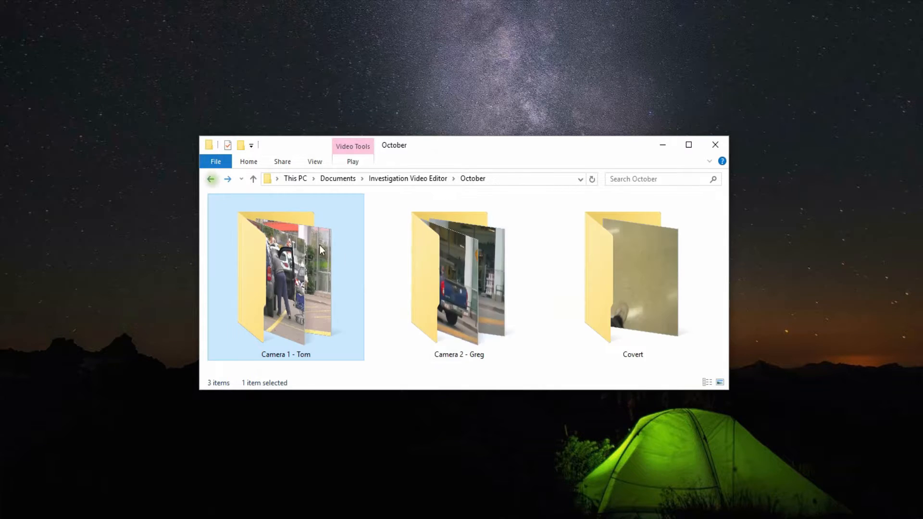
{"action": "double_click", "coordinate": [459, 277]}
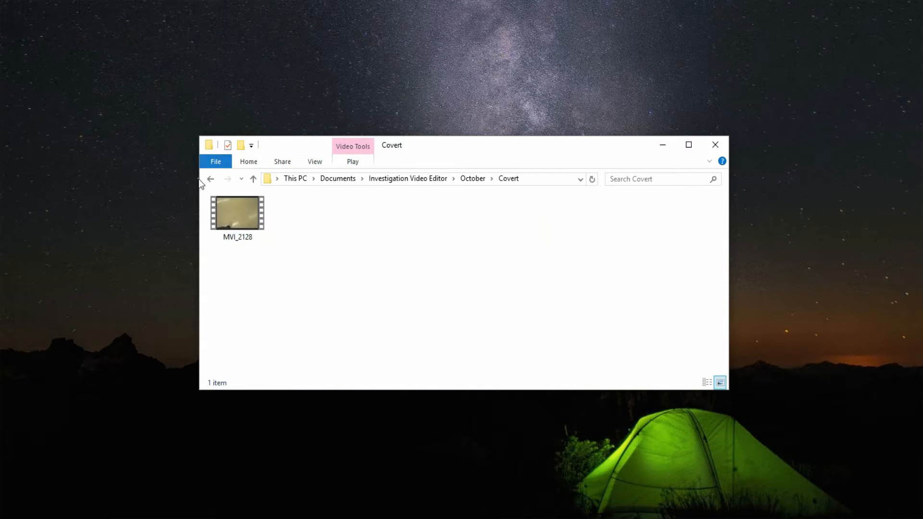
{"action": "left_click", "coordinate": [210, 179]}
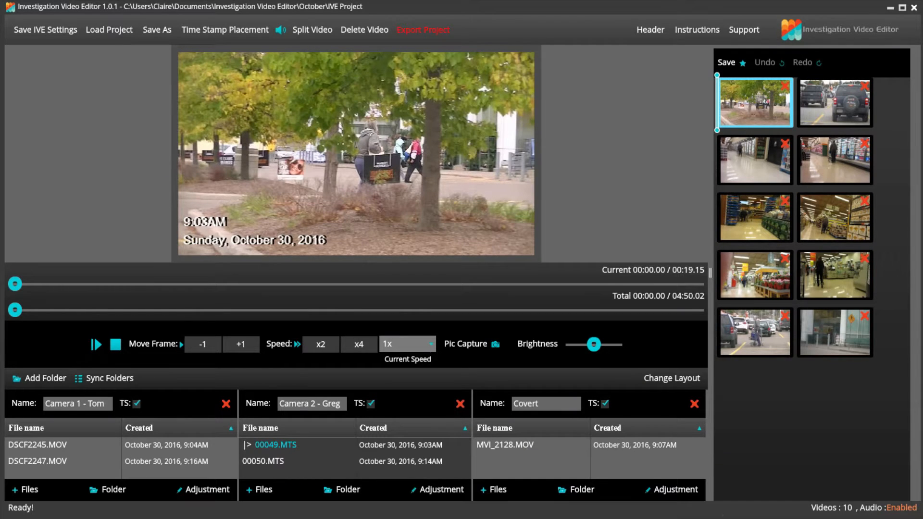
- Preview the 9:04AM parked cars and 9:09AM grocery aisle clips, then play on toward Greg's 00050.MTS at 9:16AM
{"action": "left_click", "coordinate": [833, 102]}
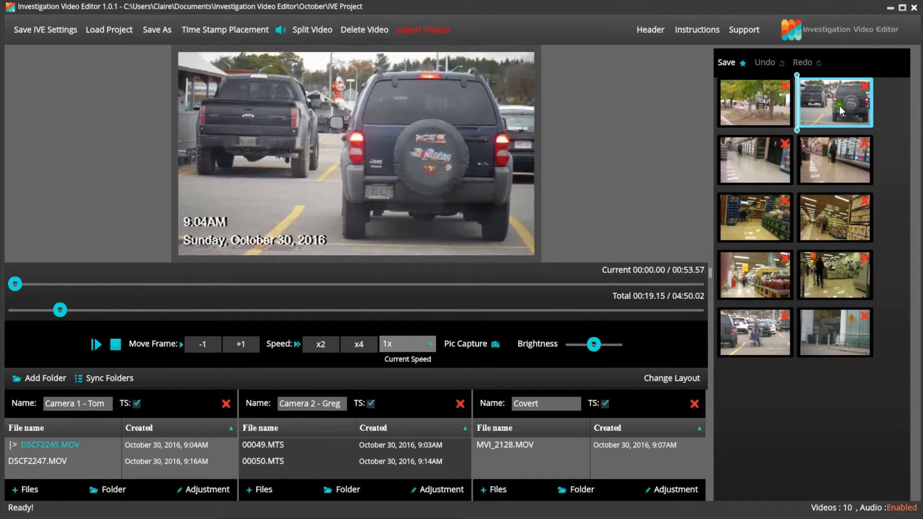
{"action": "left_click", "coordinate": [834, 160]}
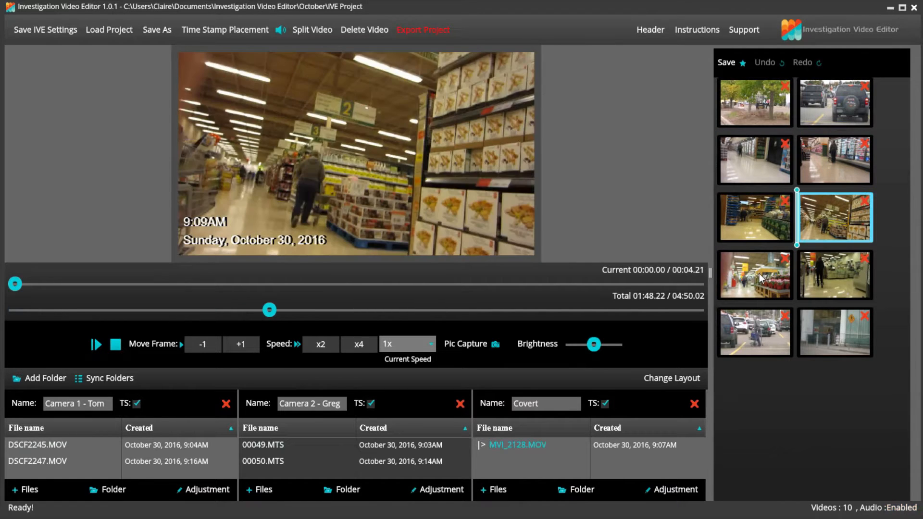
{"action": "left_click", "coordinate": [755, 332]}
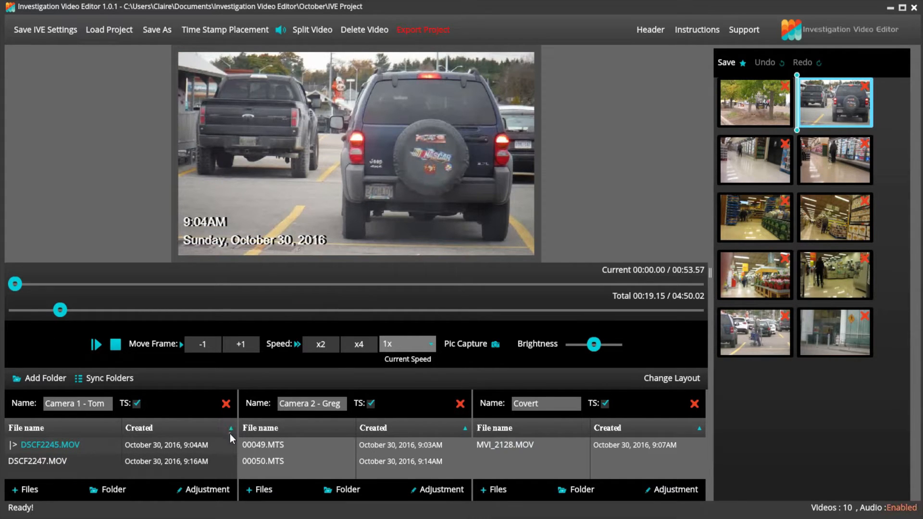
{"action": "mouse_move", "coordinate": [231, 447]}
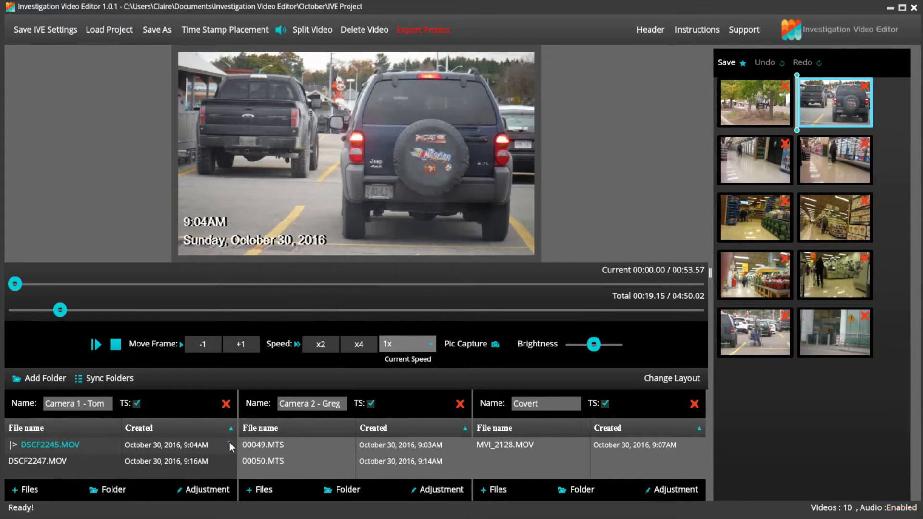
{"action": "mouse_move", "coordinate": [217, 454]}
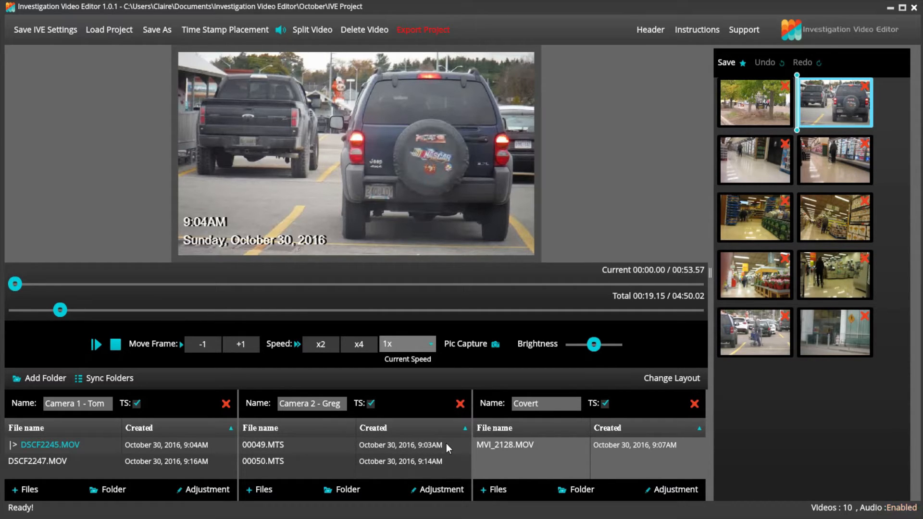
{"action": "left_click", "coordinate": [275, 445]}
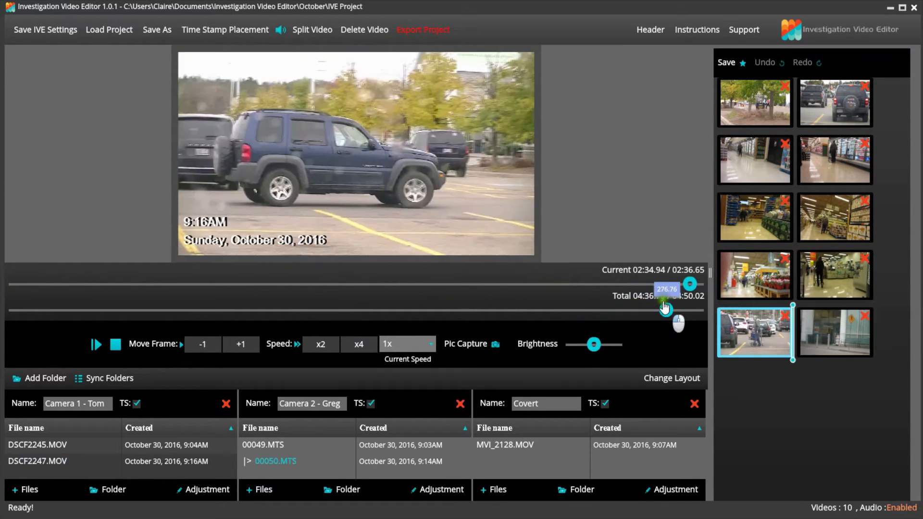
- Preview Tom's 9:16AM DSCF2247 pickup truck clip, then return to Greg's first clip 00049.MTS at 9:03AM
{"action": "left_click", "coordinate": [833, 331]}
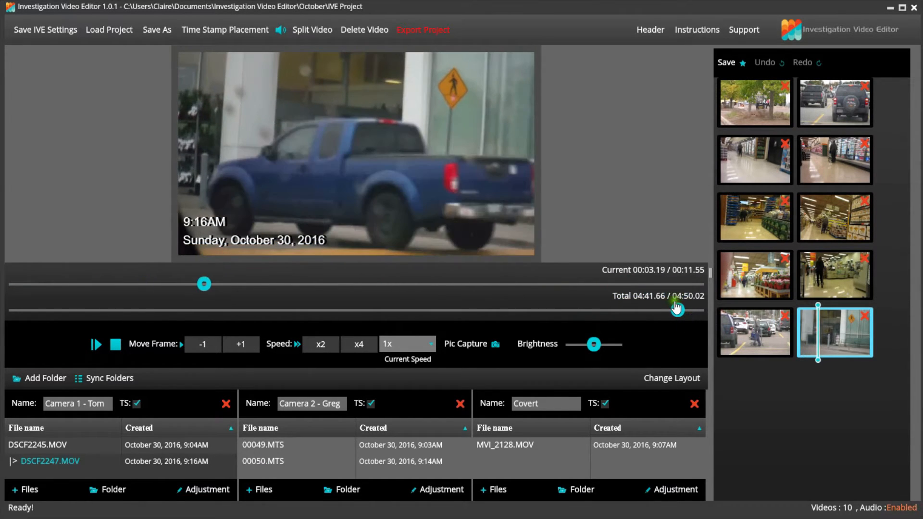
{"action": "left_click", "coordinate": [756, 102]}
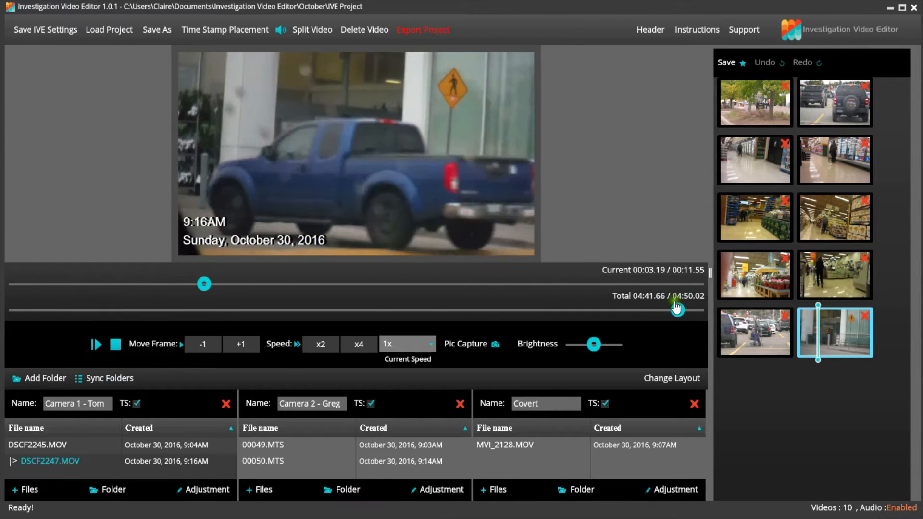
{"action": "left_click", "coordinate": [755, 102]}
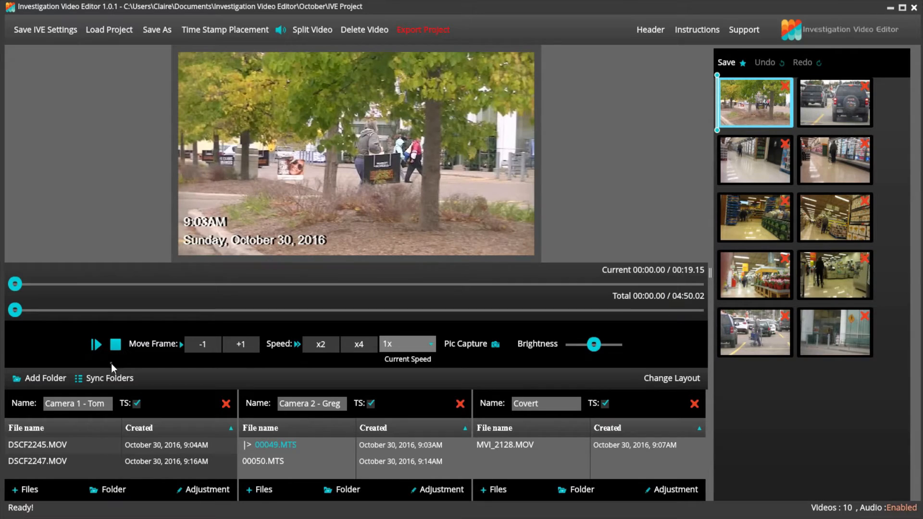
{"action": "left_click", "coordinate": [275, 444]}
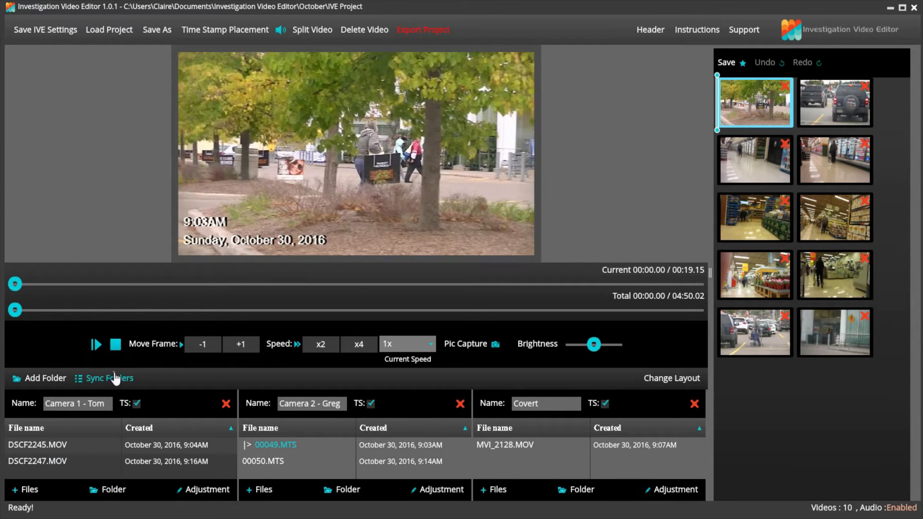
- Sync leader Camera 1 - Tom/DSCF2245.MOV to follower Camera 2 - Greg/00049.MTS with a 2-minute offset and adjust the folder
{"action": "left_click", "coordinate": [109, 377]}
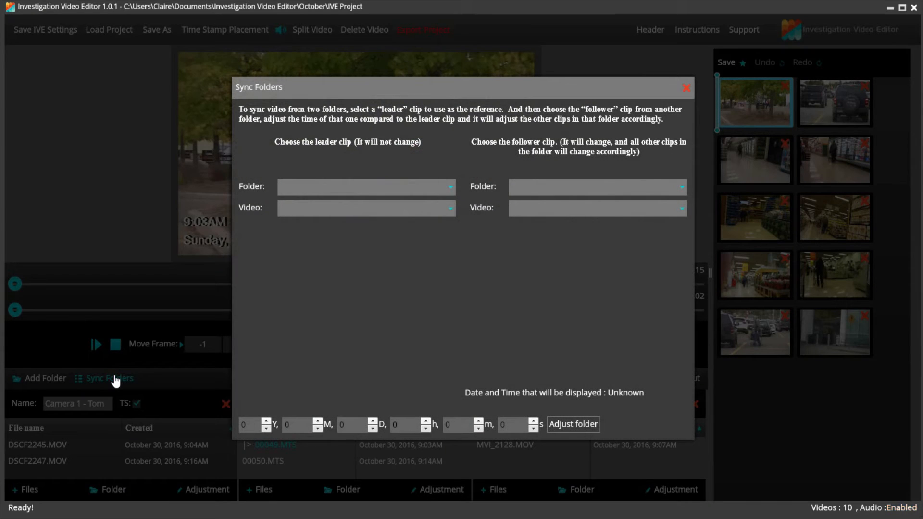
{"action": "mouse_move", "coordinate": [424, 162]}
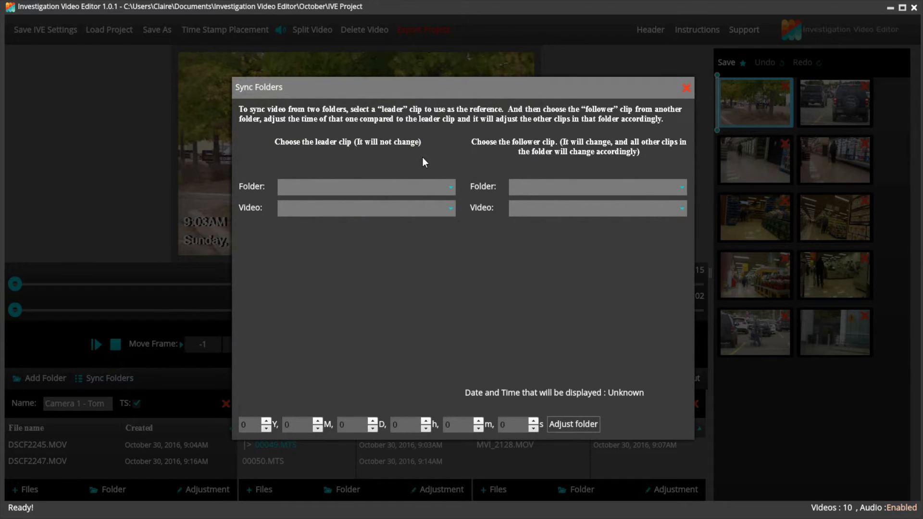
{"action": "mouse_move", "coordinate": [409, 123]}
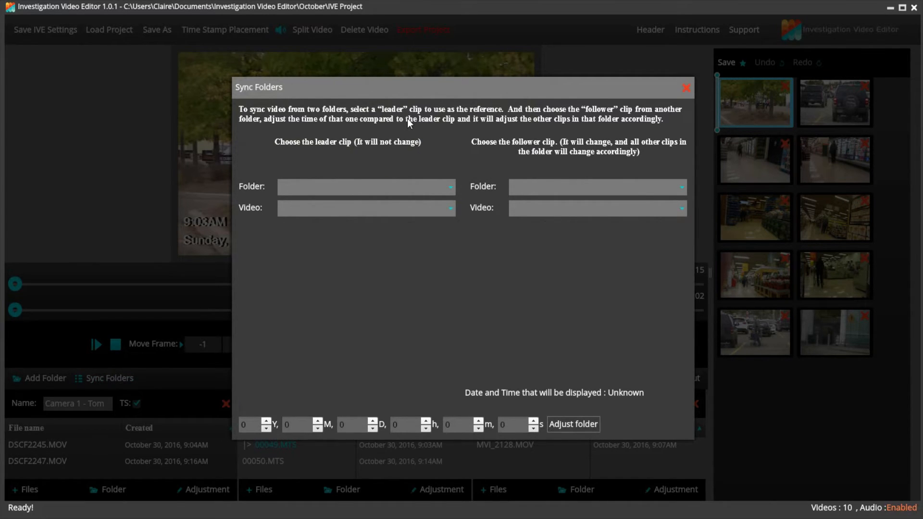
{"action": "mouse_move", "coordinate": [601, 123]}
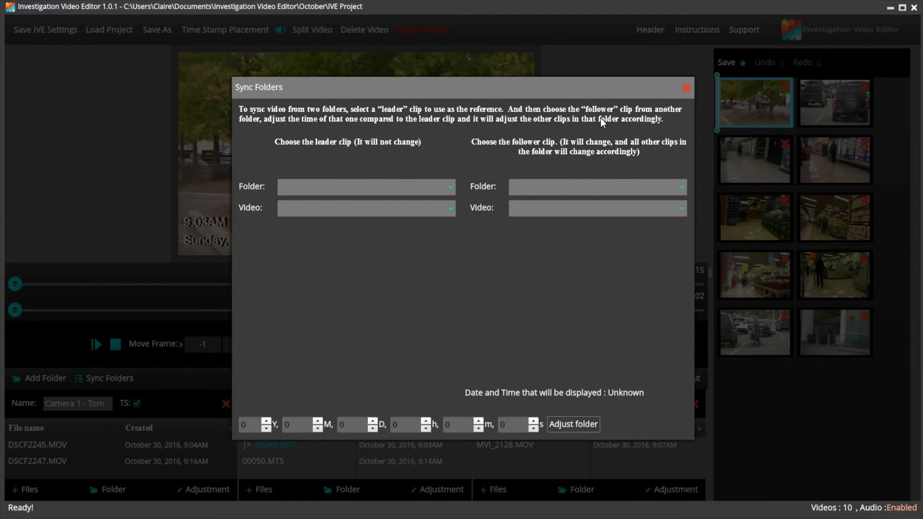
{"action": "mouse_move", "coordinate": [388, 115]}
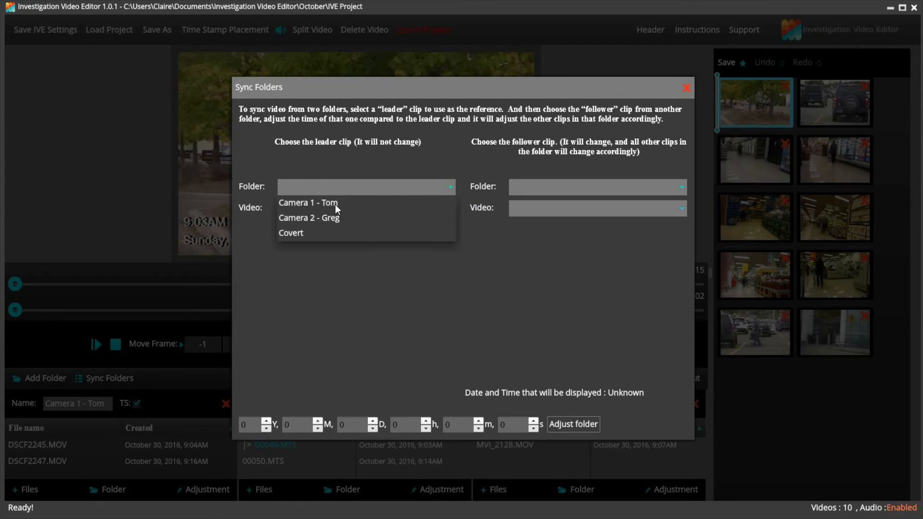
{"action": "left_click", "coordinate": [308, 202]}
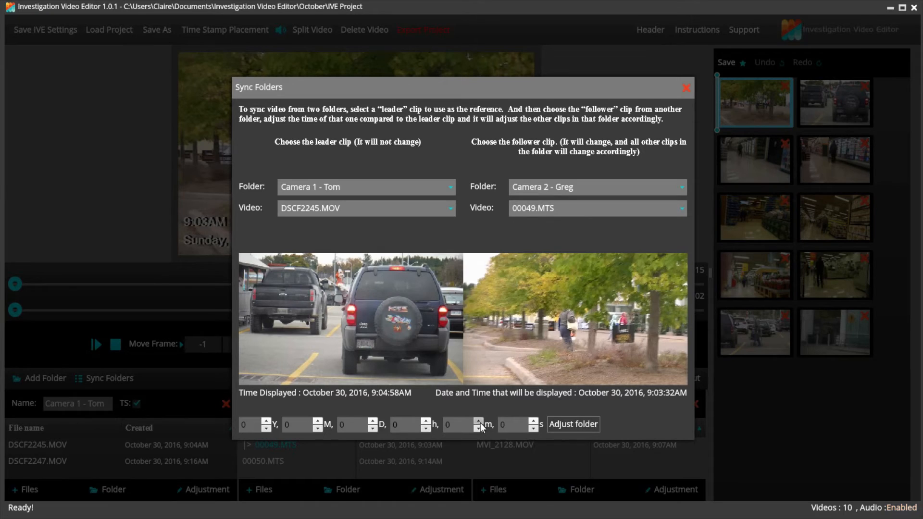
{"action": "left_click", "coordinate": [478, 422]}
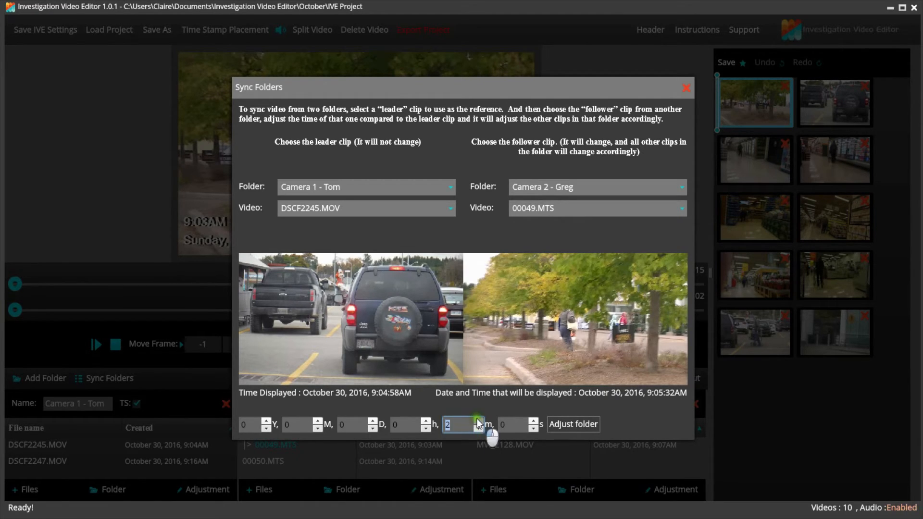
{"action": "left_click", "coordinate": [478, 428]}
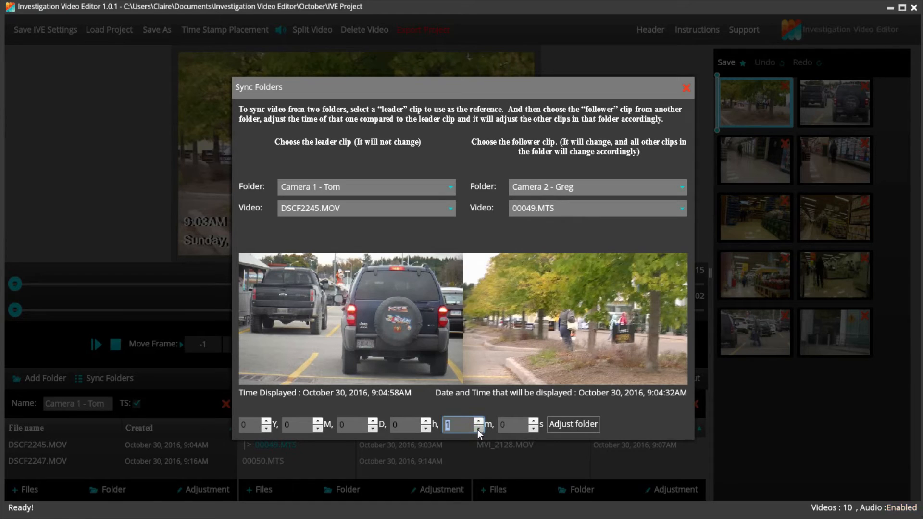
{"action": "left_click", "coordinate": [480, 422]}
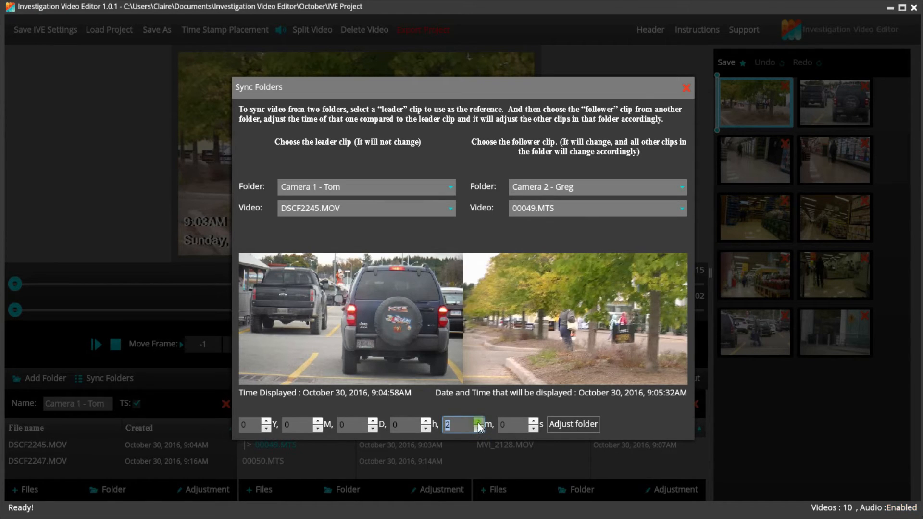
{"action": "left_click", "coordinate": [572, 424]}
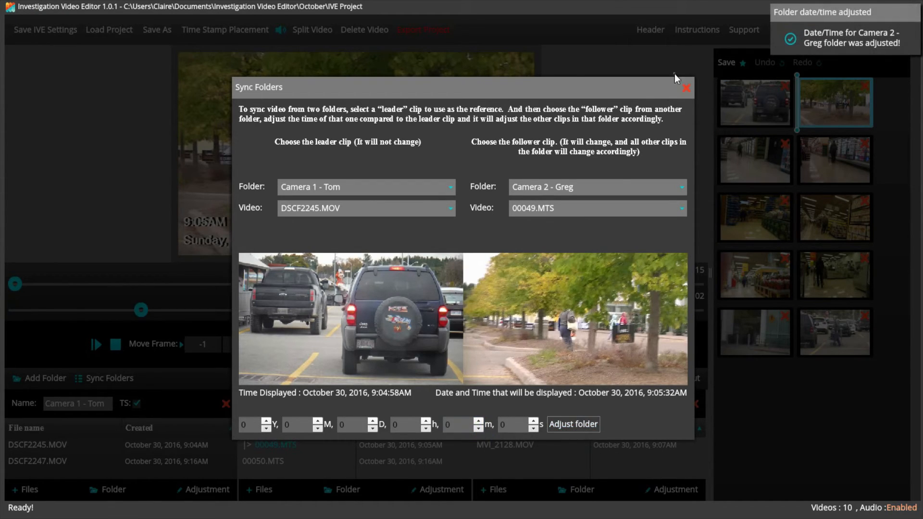
- Close Sync Folders, load DSCF2245.MOV and scrub into the 9:05AM Camera 2 clip and on to 9:16AM
{"action": "left_click", "coordinate": [686, 87]}
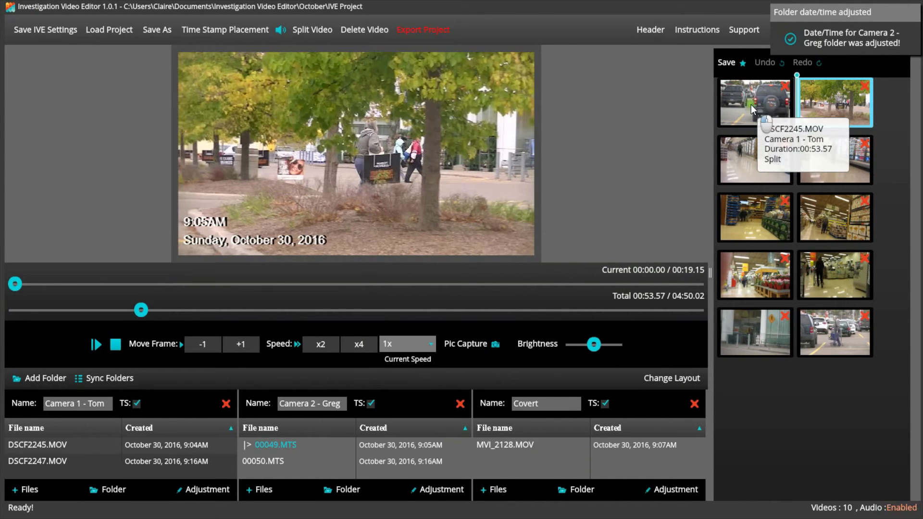
{"action": "left_click", "coordinate": [755, 102]}
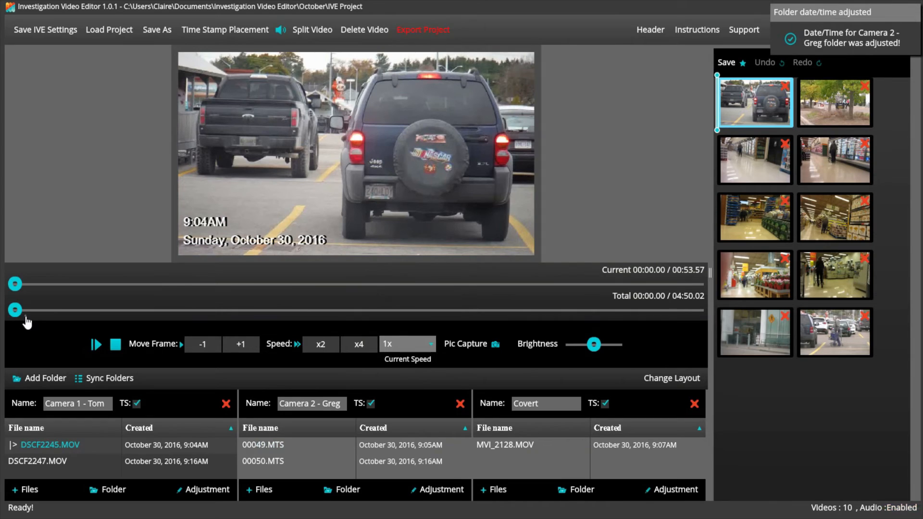
{"action": "left_click_drag", "start_coordinate": [14, 309], "coordinate": [209, 310]}
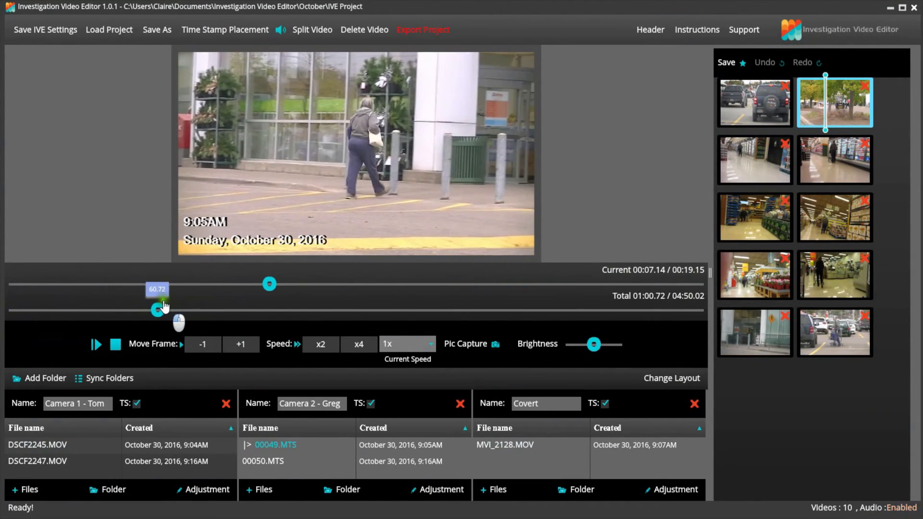
{"action": "left_click_drag", "start_coordinate": [158, 310], "coordinate": [165, 310]}
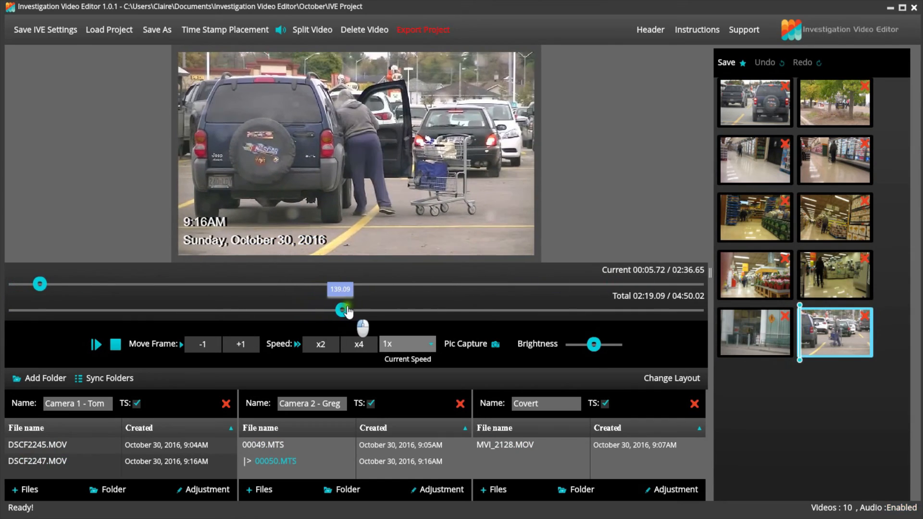
- Scrub further through the synced timeline into Greg's 00050.MTS around 9:17AM
{"action": "left_click_drag", "start_coordinate": [340, 310], "coordinate": [378, 310]}
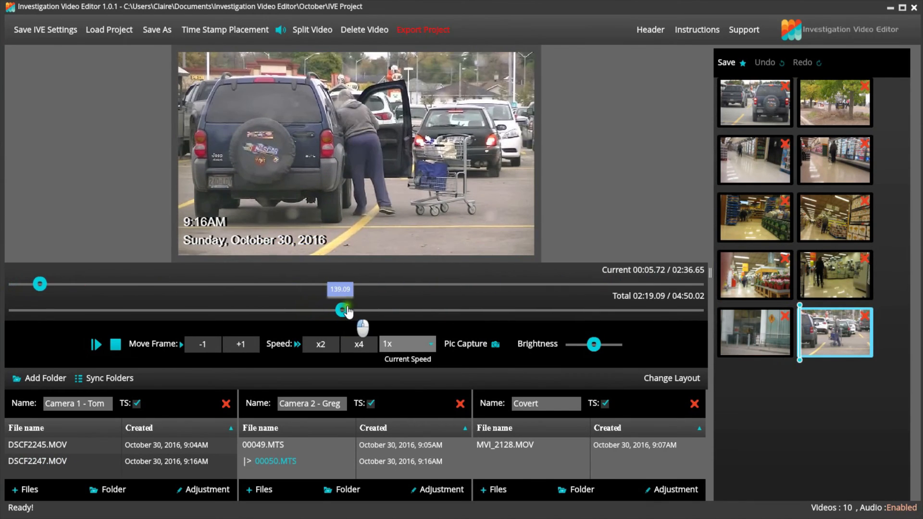
{"action": "left_click_drag", "start_coordinate": [343, 310], "coordinate": [398, 310]}
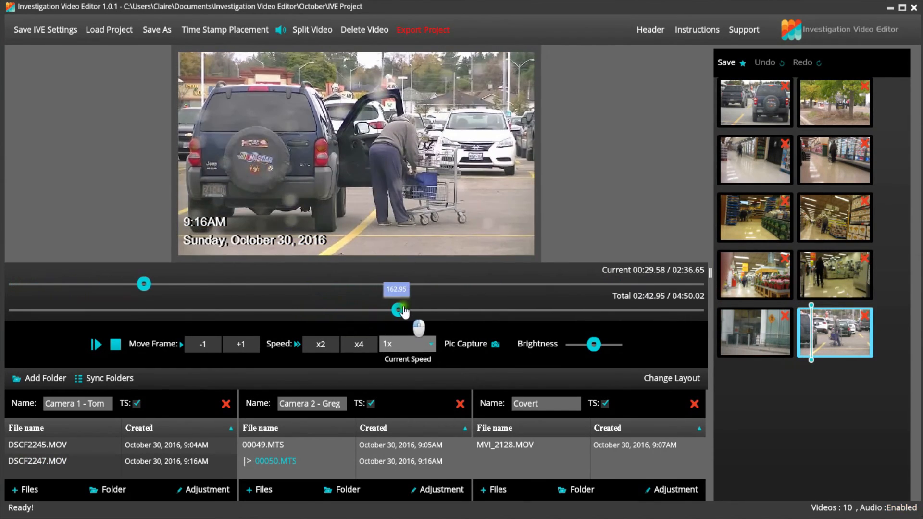
{"action": "left_click_drag", "start_coordinate": [396, 310], "coordinate": [517, 309]}
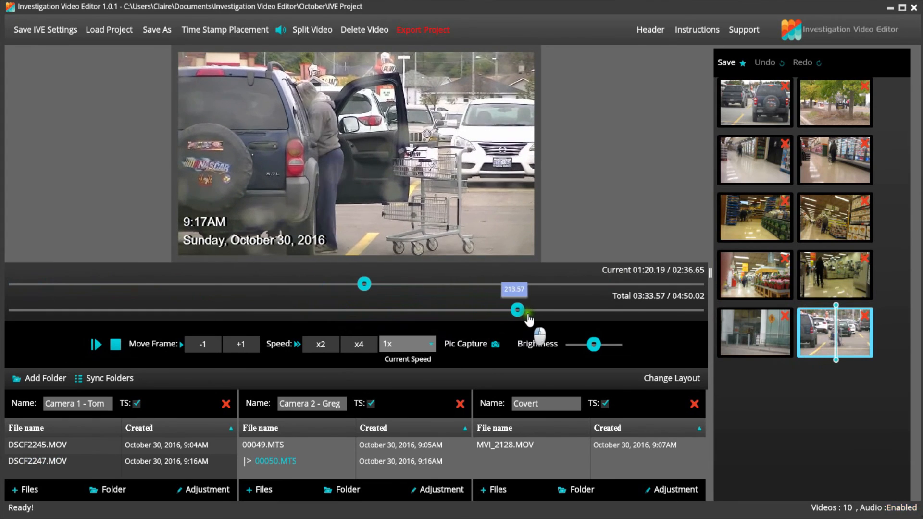
{"action": "left_click_drag", "start_coordinate": [517, 310], "coordinate": [523, 309]}
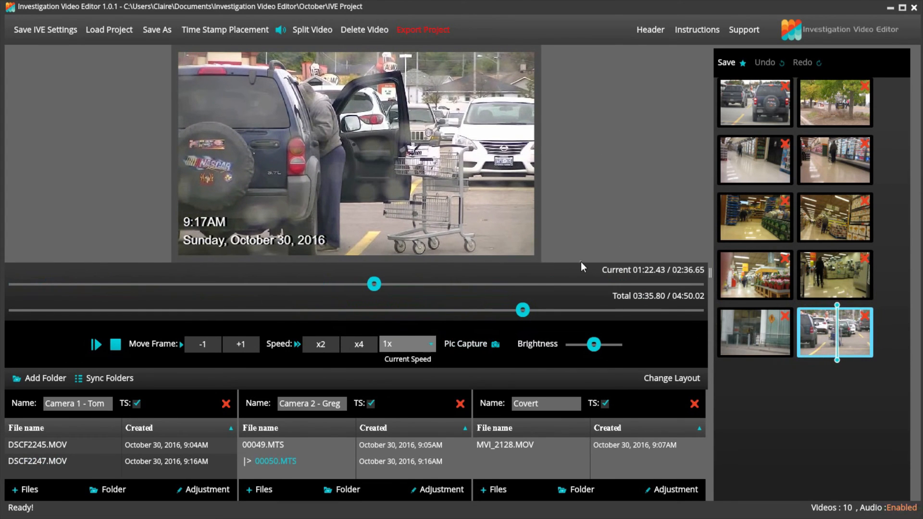